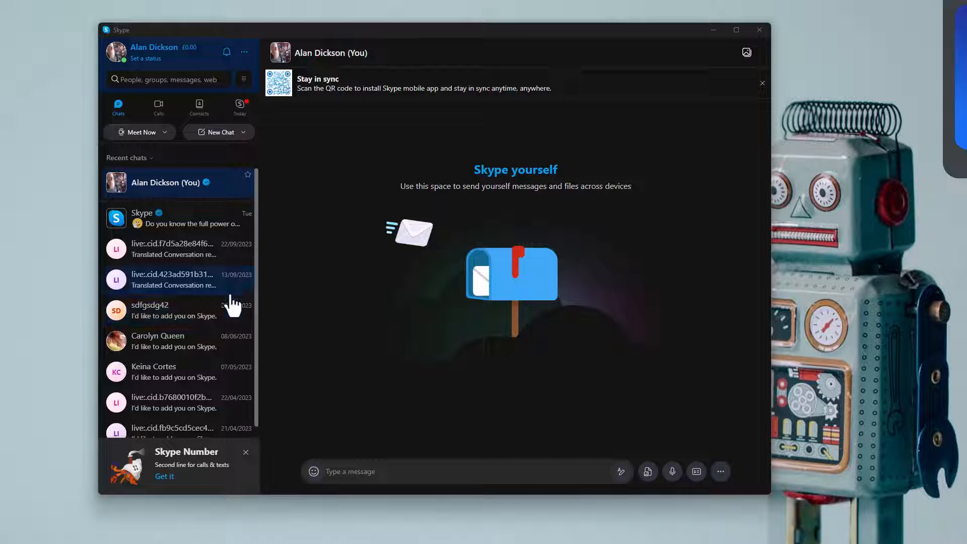
mouse_move(198, 357)
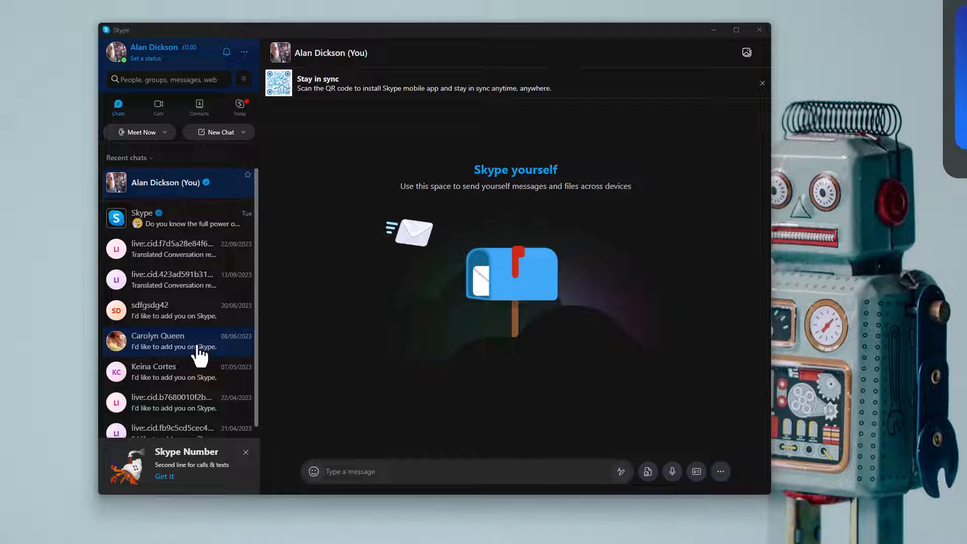
mouse_move(166, 279)
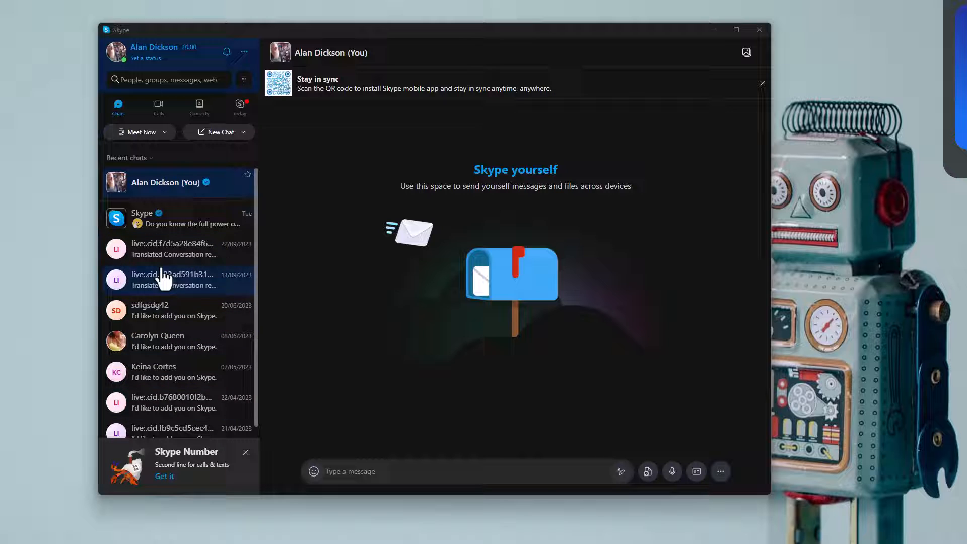
mouse_move(207, 378)
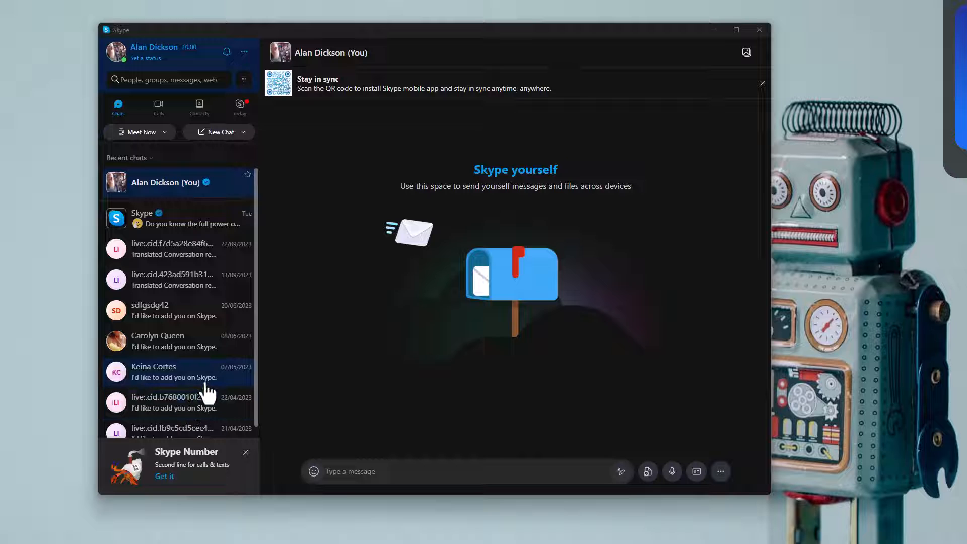
mouse_move(142, 357)
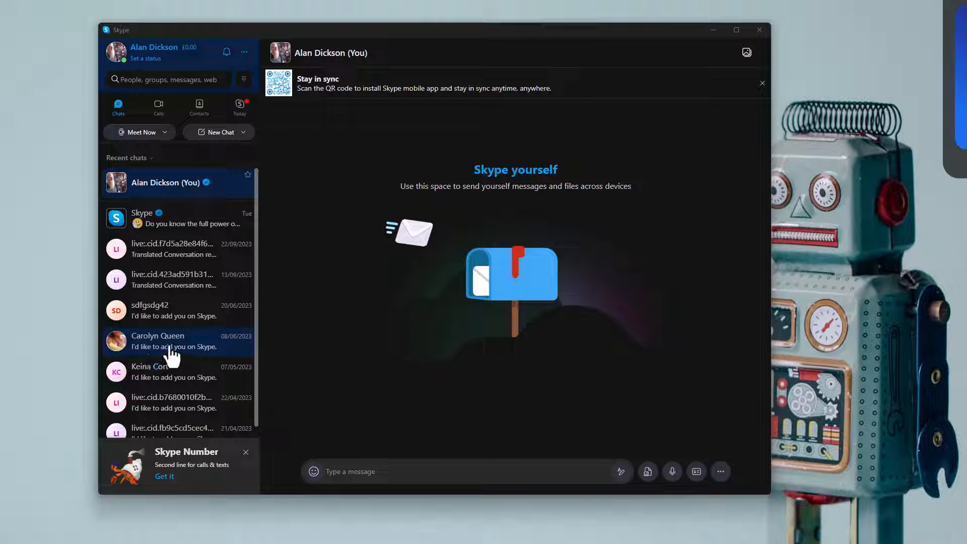
mouse_move(167, 367)
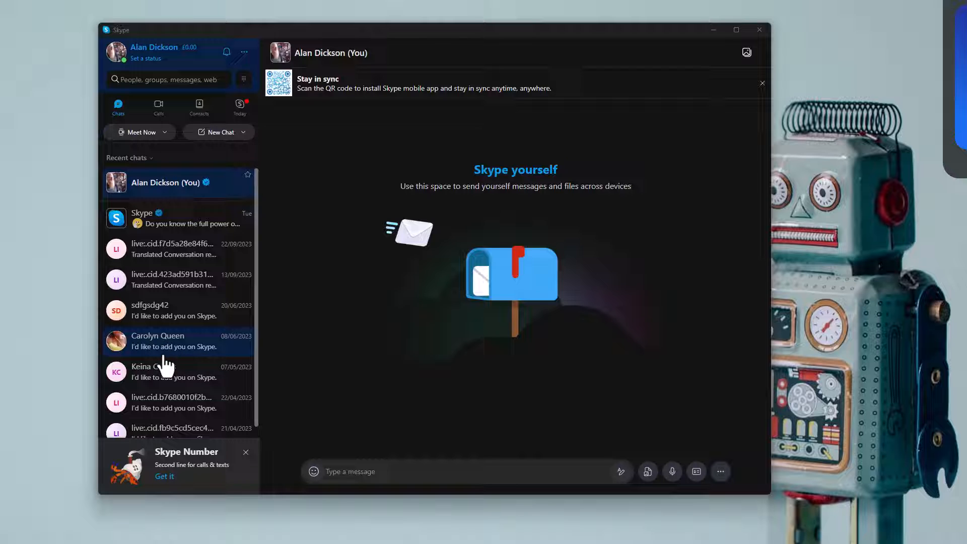
left_click(178, 342)
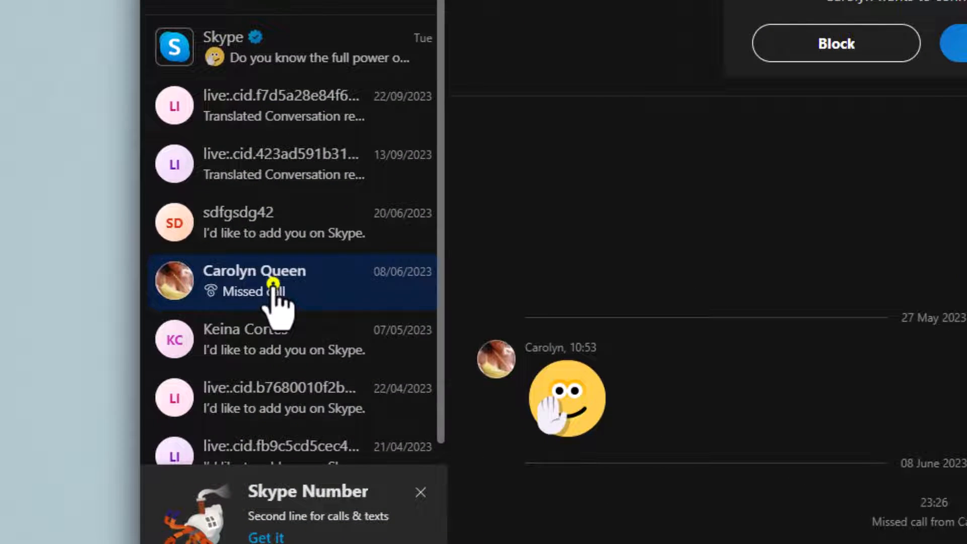
right_click(259, 282)
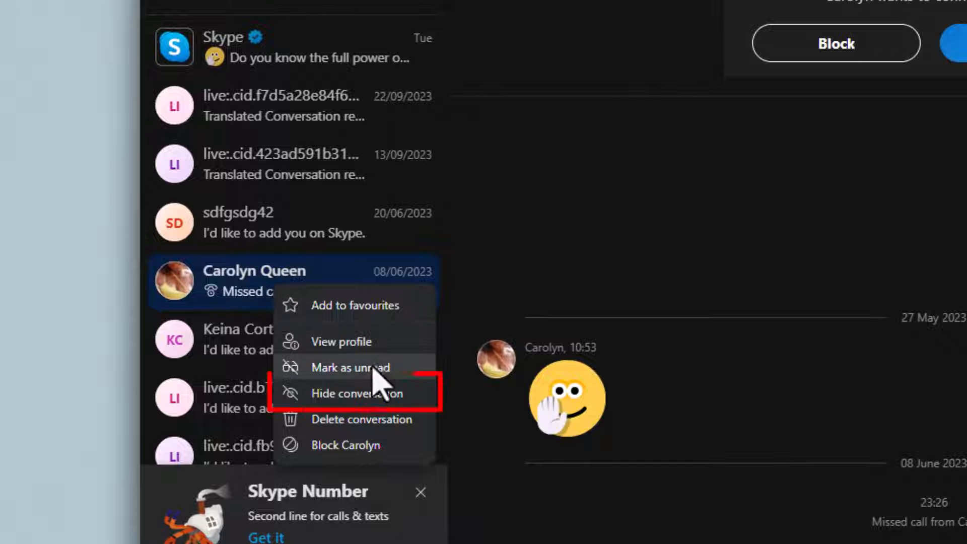
left_click(362, 393)
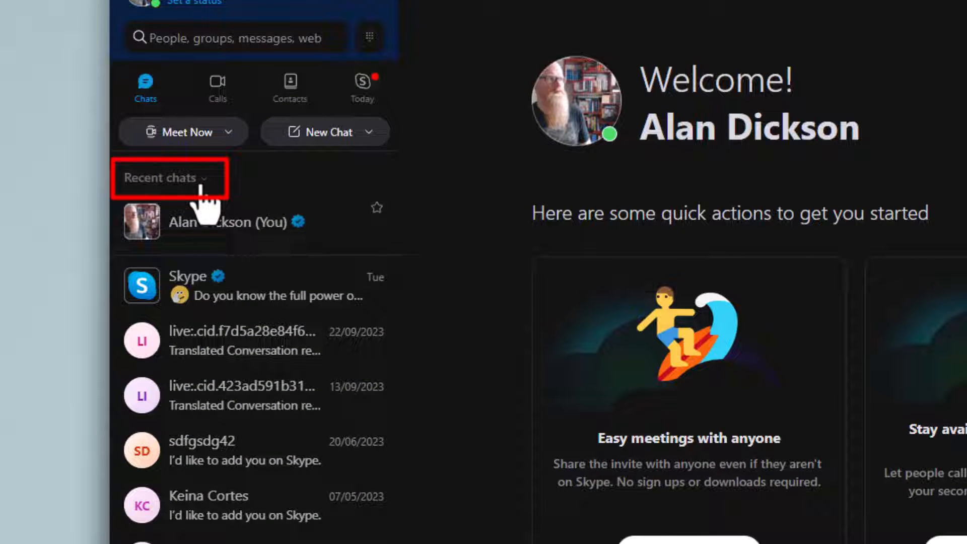
left_click(164, 177)
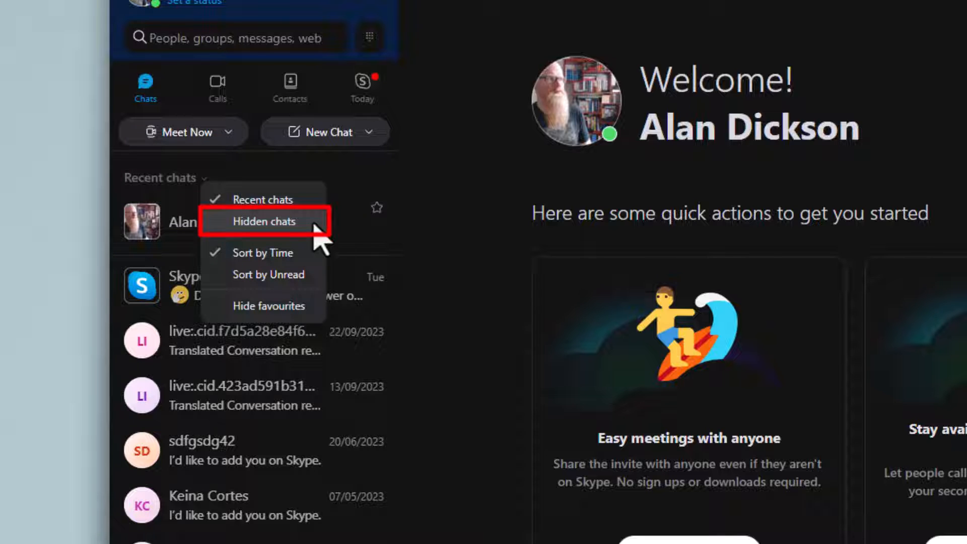
left_click(265, 221)
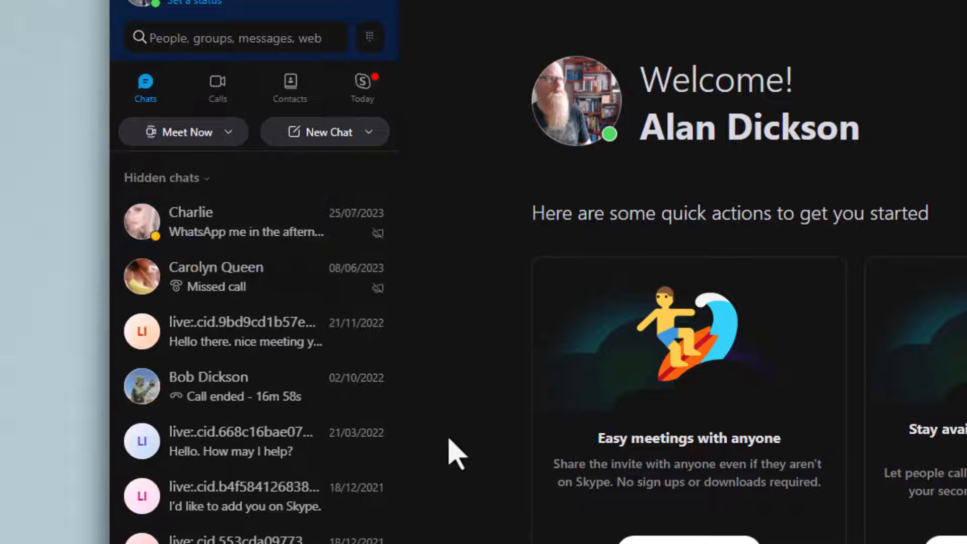
left_click(253, 276)
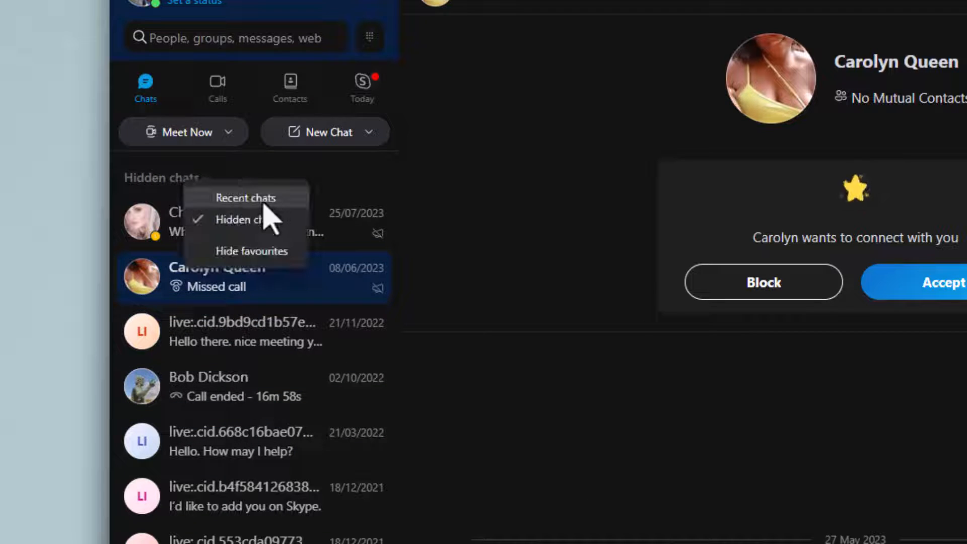
left_click(245, 198)
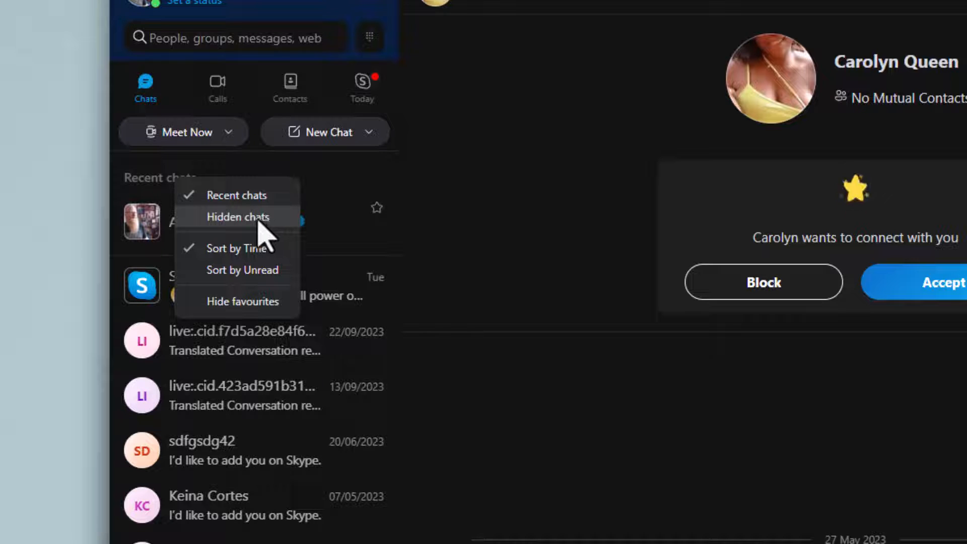
left_click(238, 217)
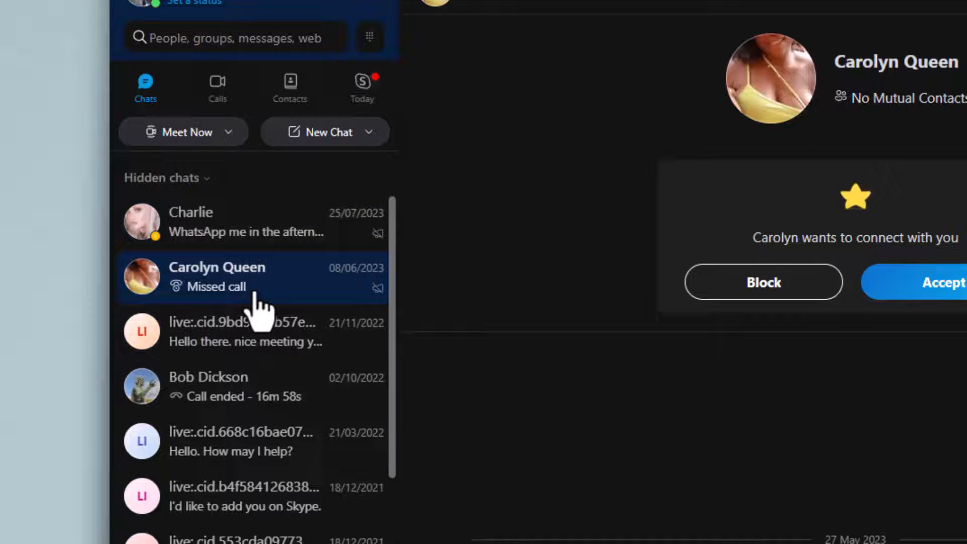
right_click(216, 278)
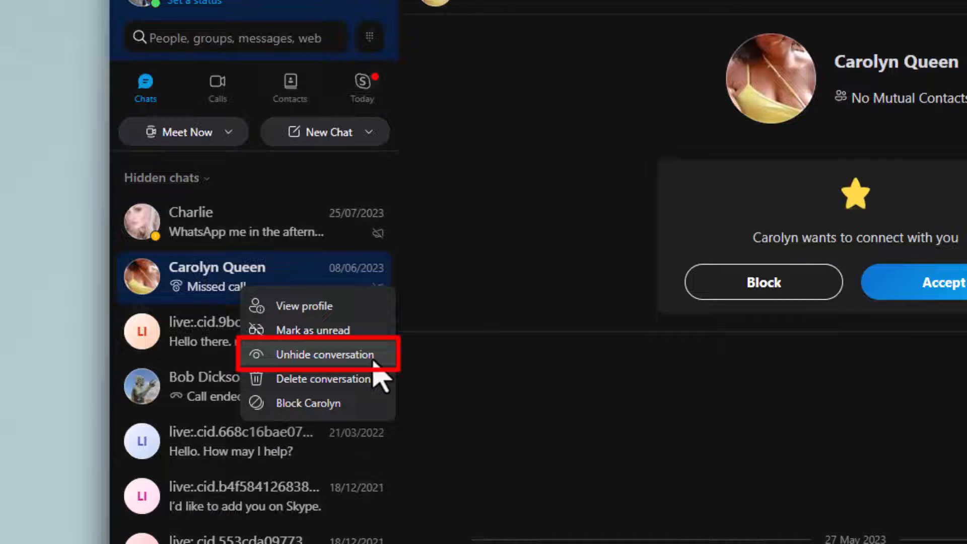
left_click(322, 354)
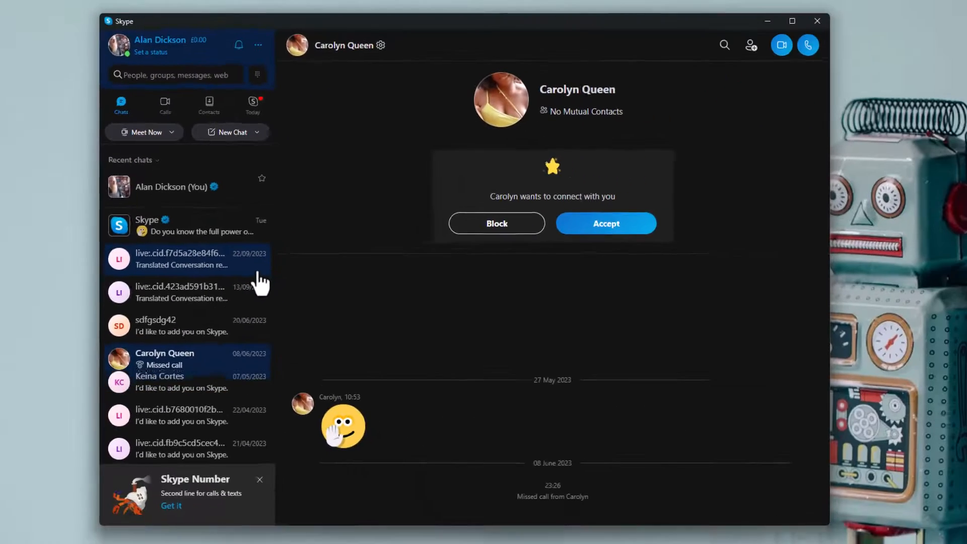